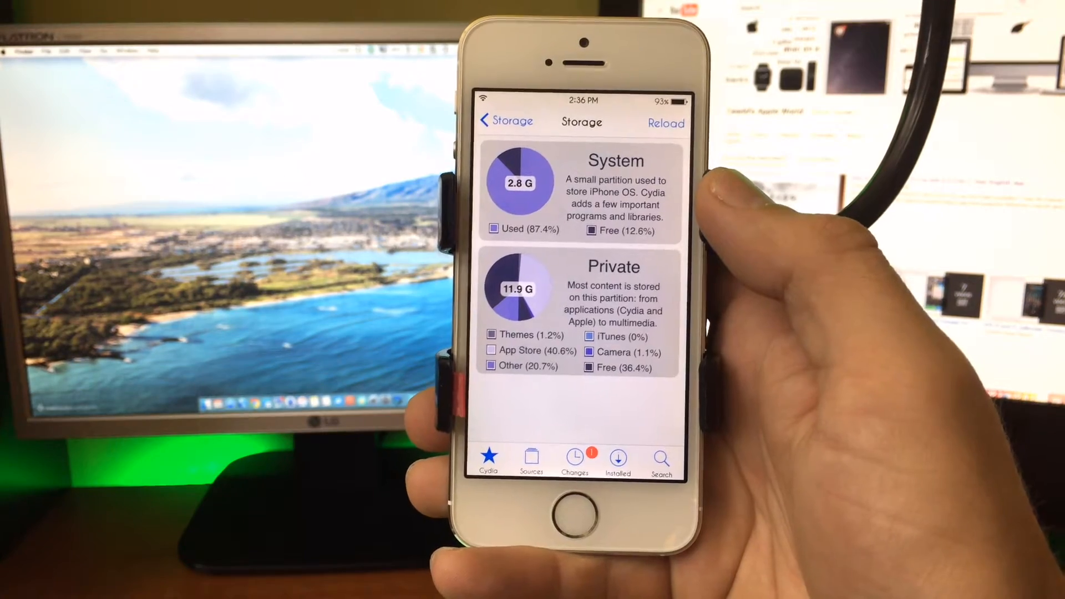
# - Return from the partition storage charts to Home and open the Storage Information guide
pyautogui.click(506, 121)
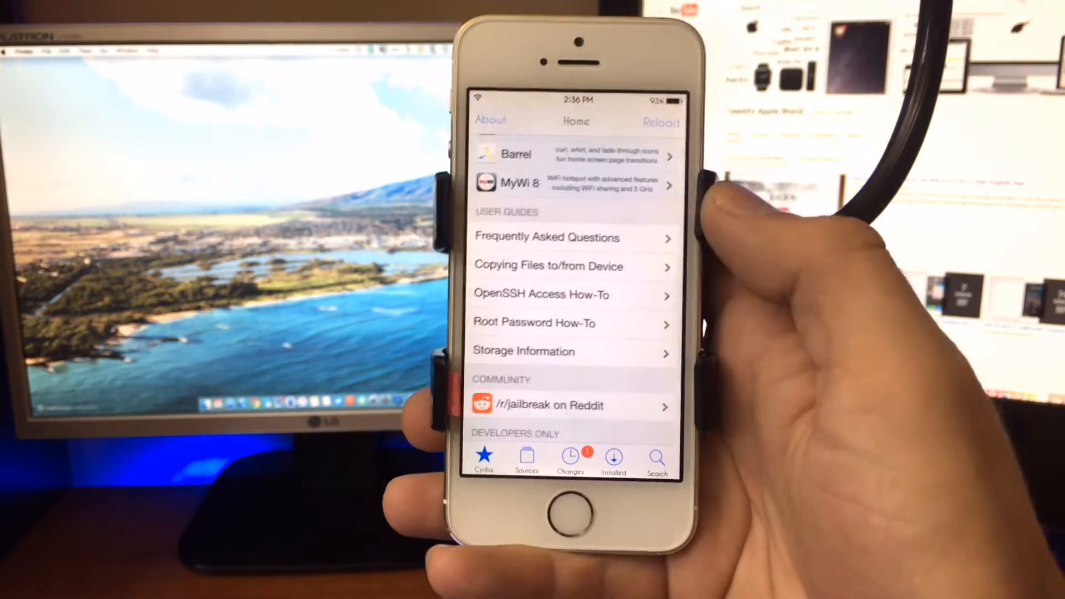
pyautogui.click(574, 121)
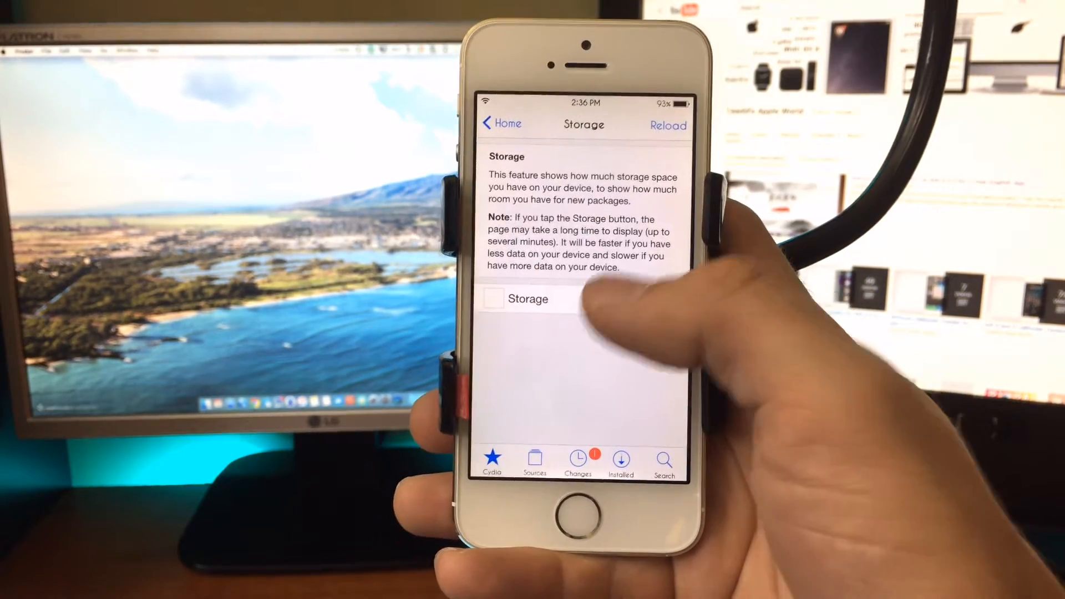
# - Open the installed Stashing for iOS 9.2–9.3.3 package details (version 1.4.3 by CoolStar)
pyautogui.click(528, 299)
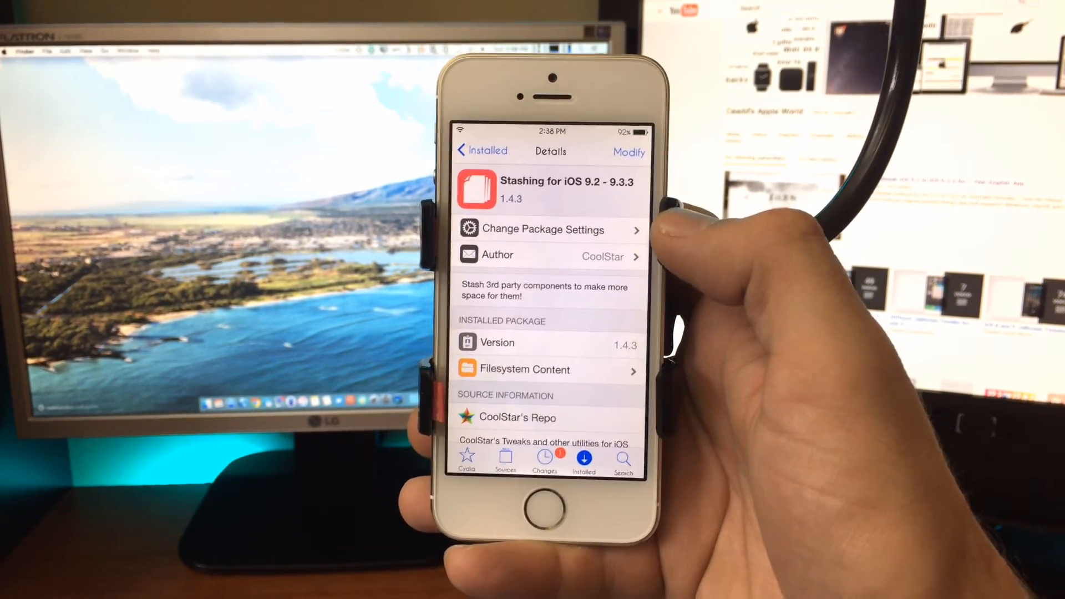
# - Choose Reinstall from the Modify options for the Stashing package
pyautogui.click(506, 459)
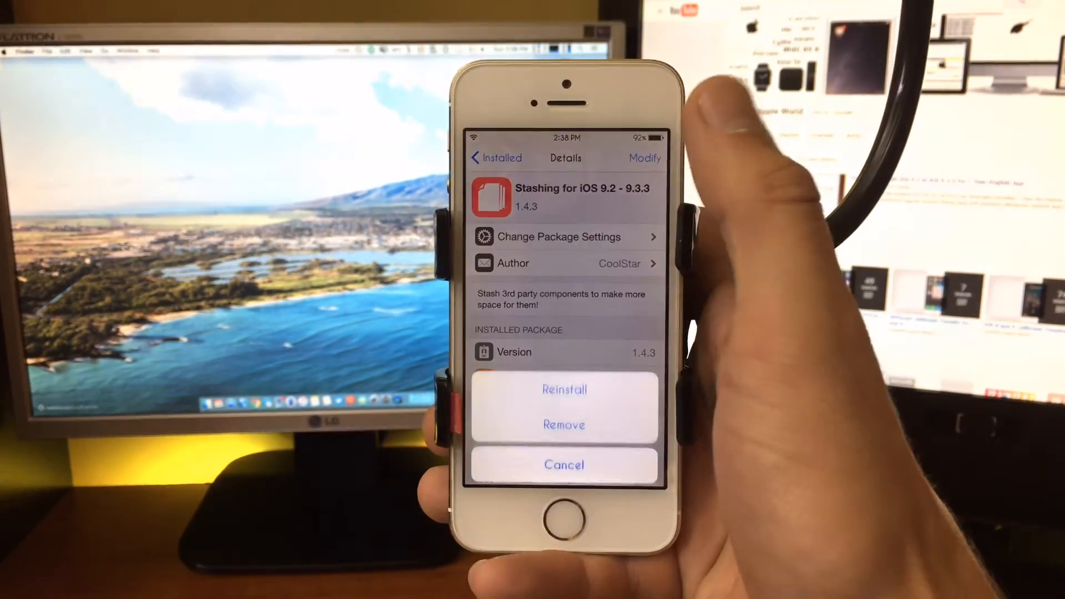
pyautogui.click(564, 388)
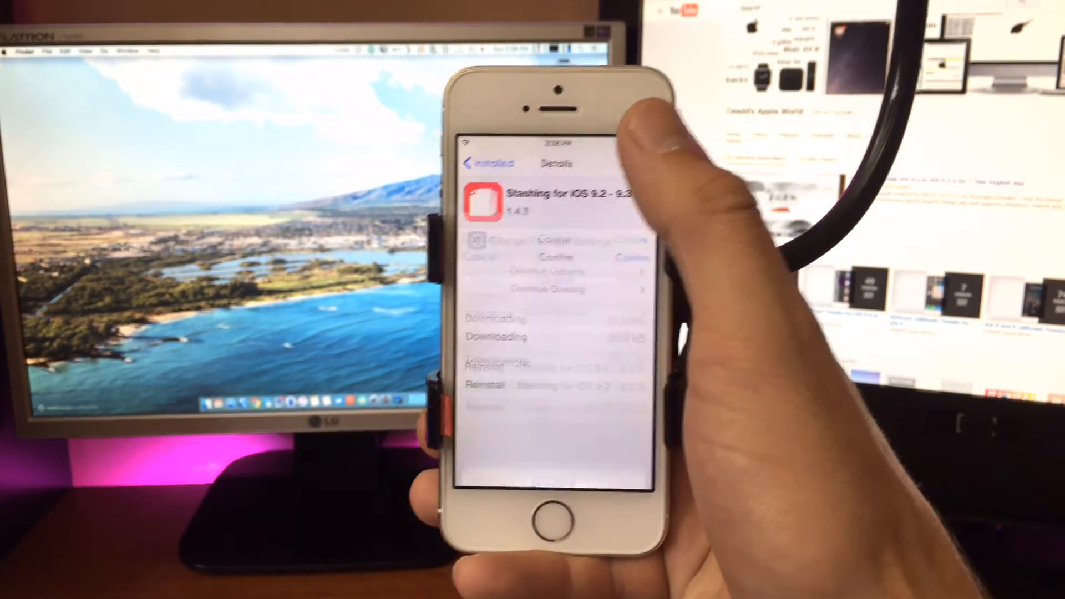